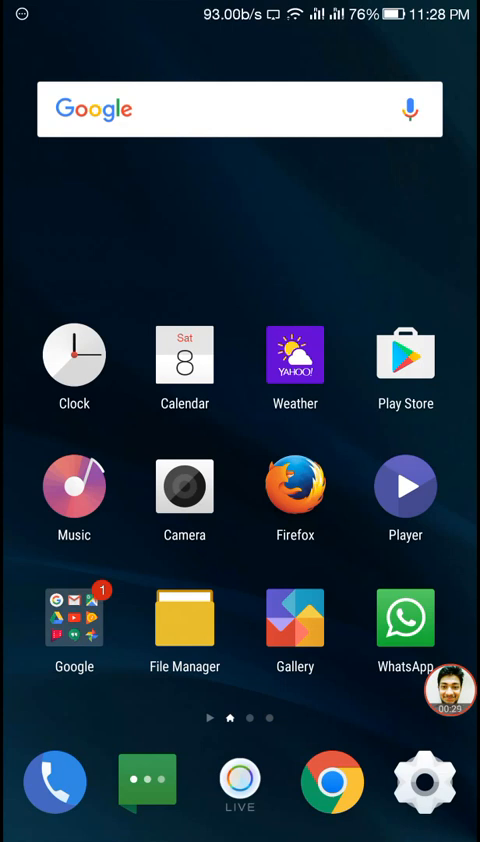
- Launch File Manager from its home-screen icon
{"action": "left_click", "coordinate": [184, 625]}
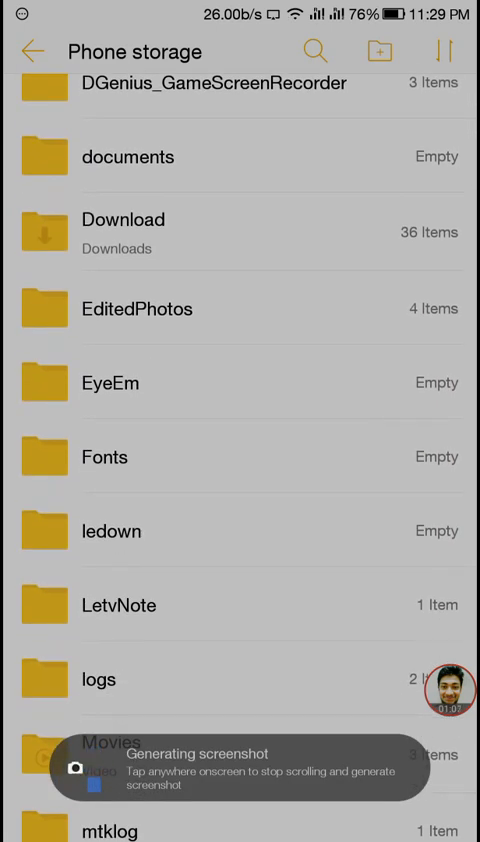
- Scroll the Phone storage folder list to capture it as one long screenshot
{"action": "scroll", "scroll_direction": "down", "scroll_amount": 3}
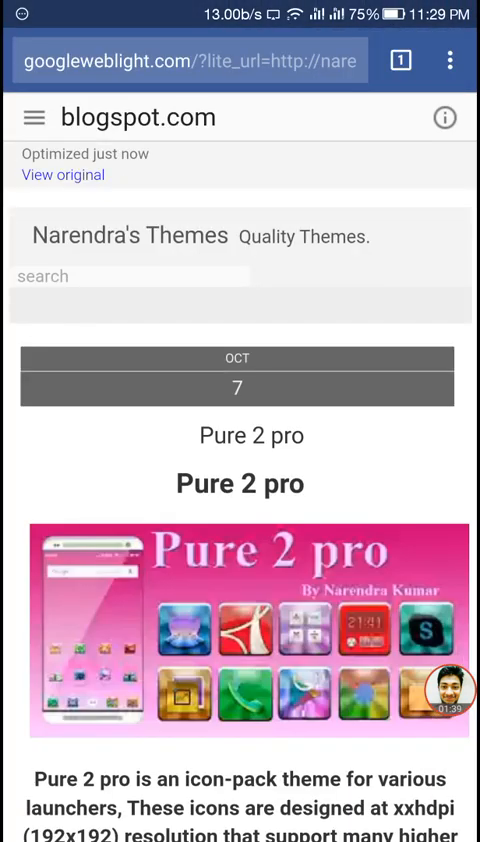
- Swipe up on the Pure 2 pro blog page to reveal quick settings and recent apps
{"action": "scroll", "scroll_direction": "down", "scroll_amount": 3}
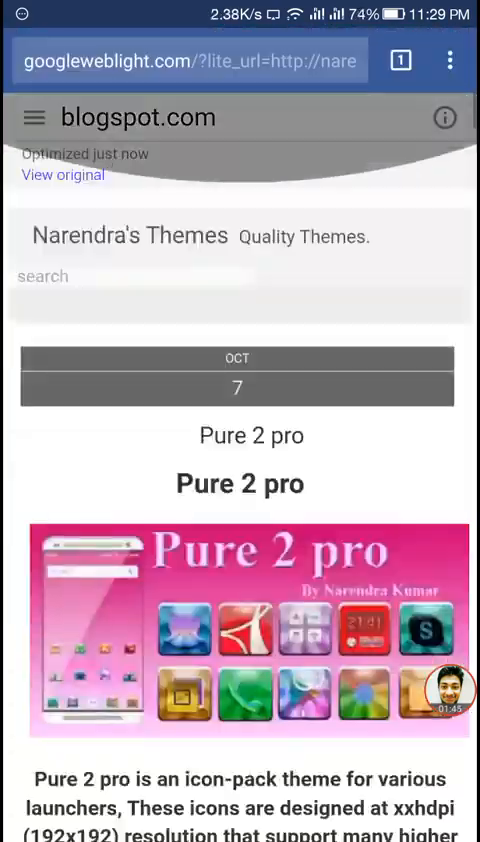
{"action": "scroll", "scroll_direction": "down", "scroll_amount": 3}
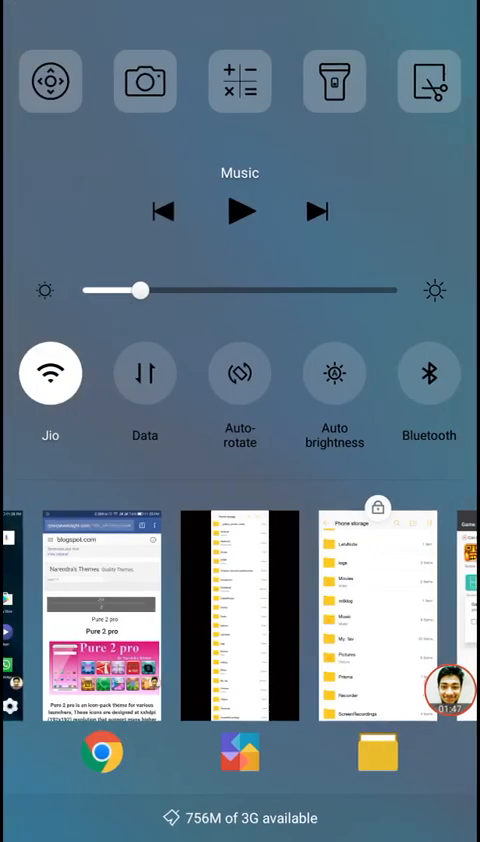